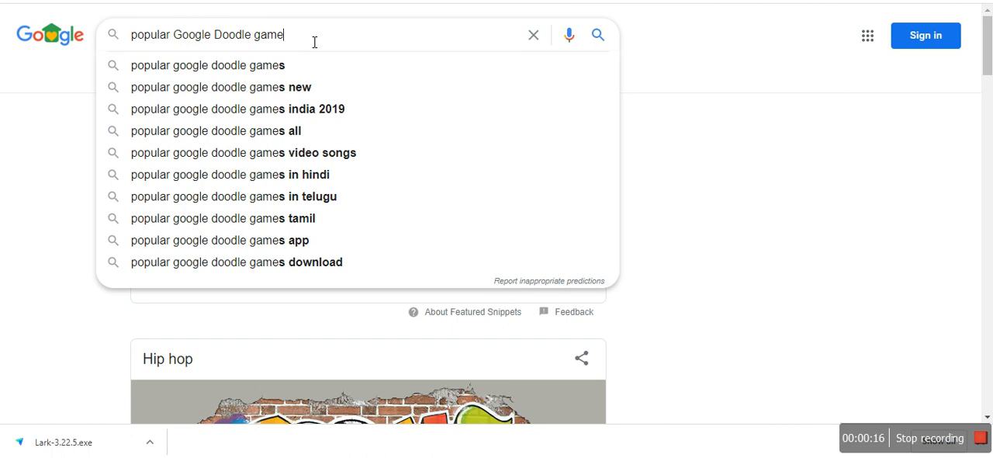
Step: Replace the search query with 'google forms' and run the search
click(533, 35)
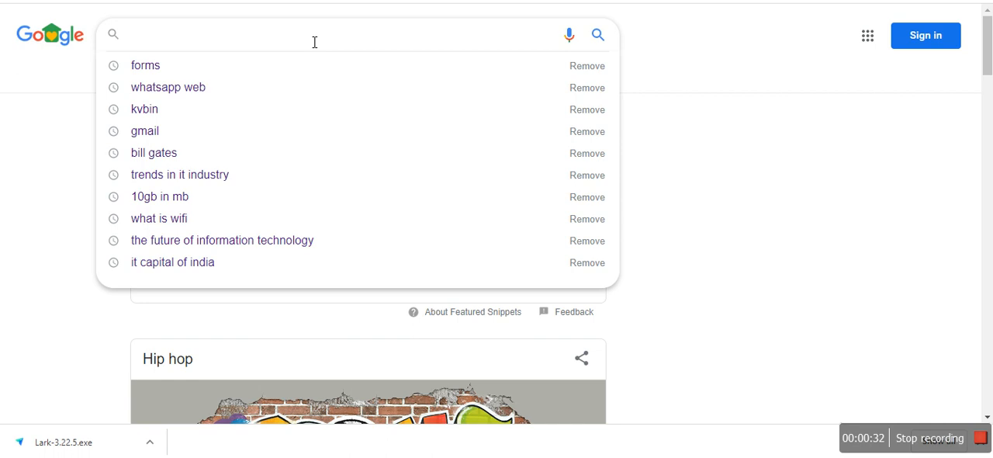
text(google forms)
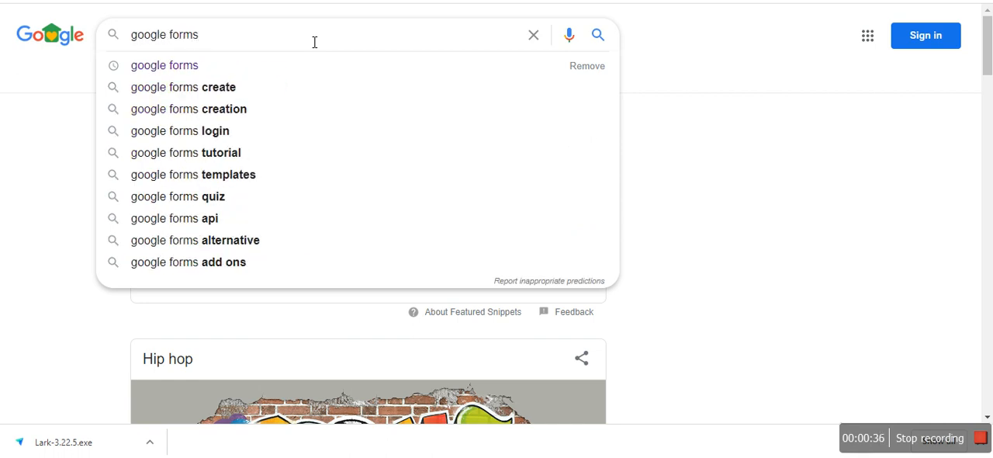
key(Enter)
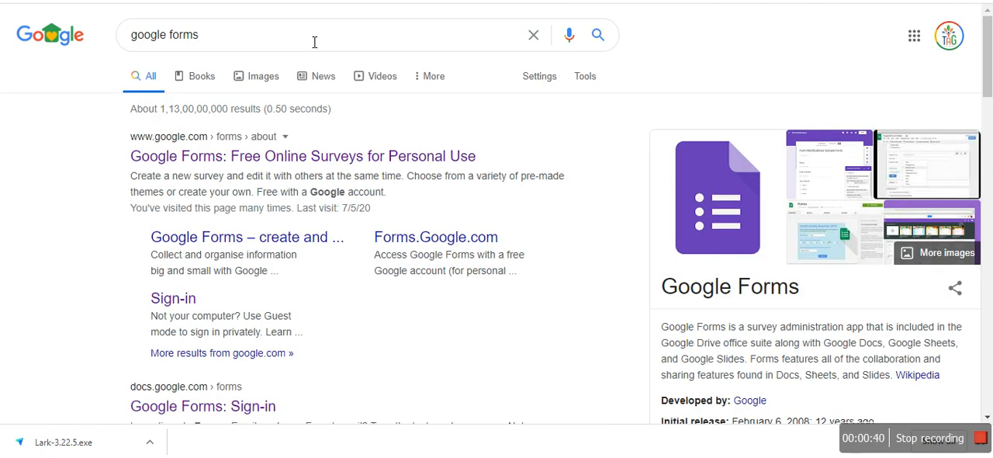
mouse_move(310, 207)
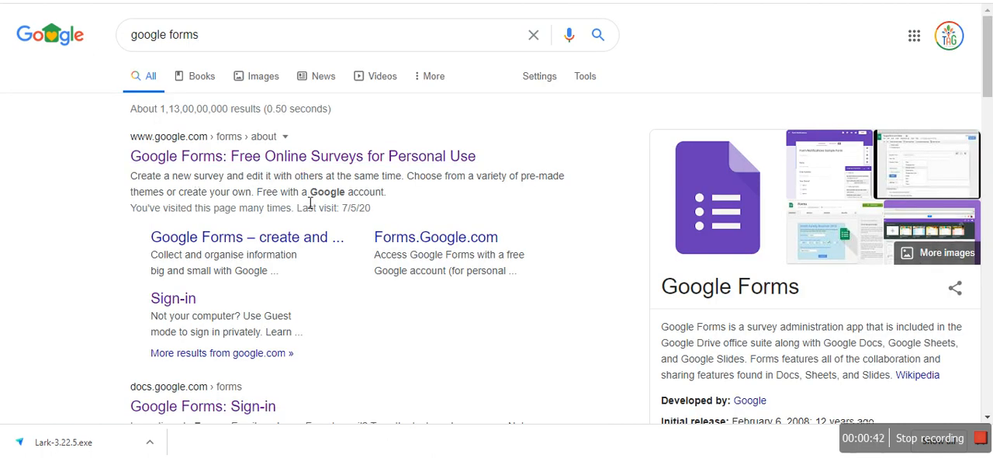
mouse_move(688, 350)
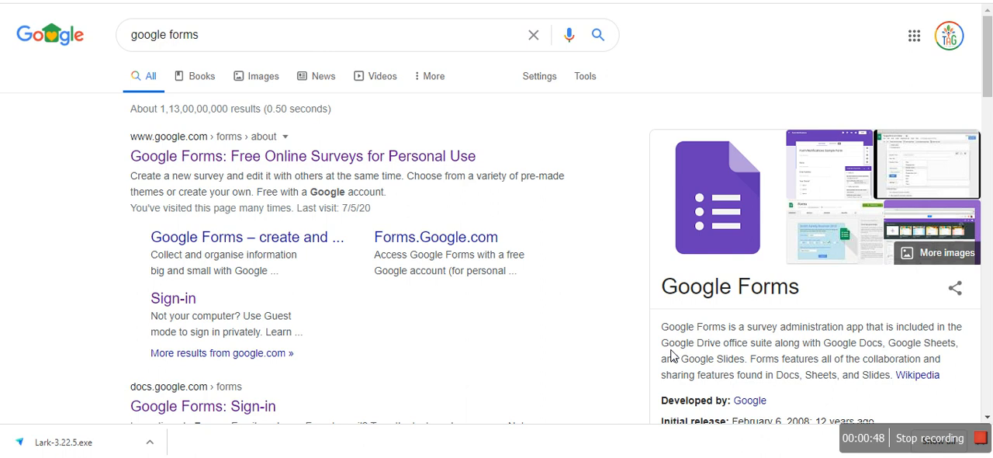
mouse_move(838, 356)
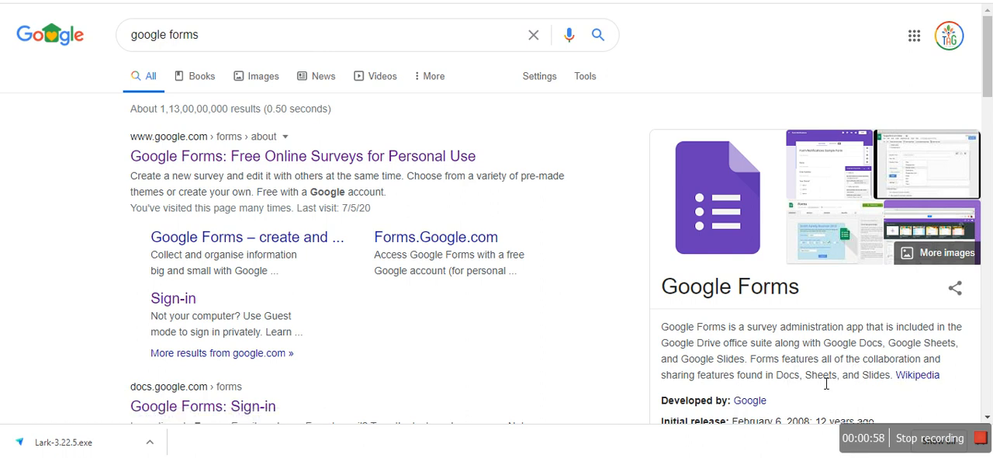
mouse_move(586, 299)
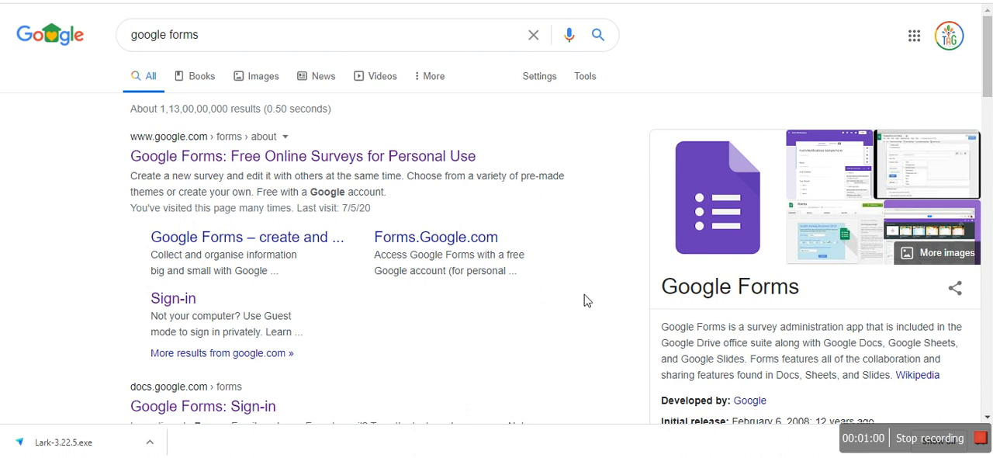
mouse_move(343, 295)
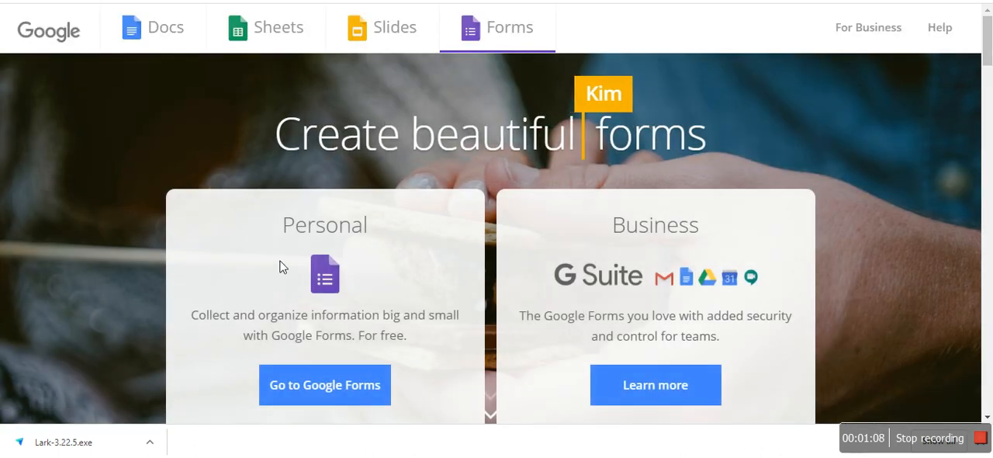
mouse_move(655, 266)
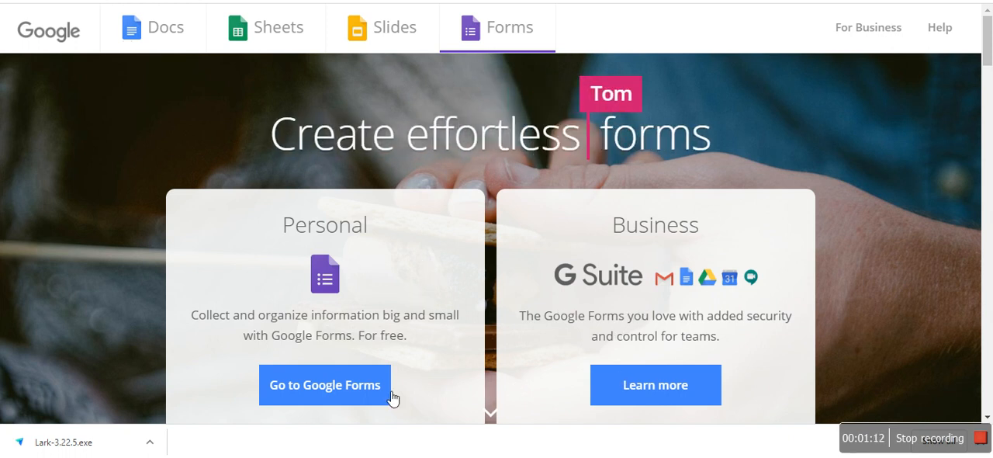
mouse_move(339, 393)
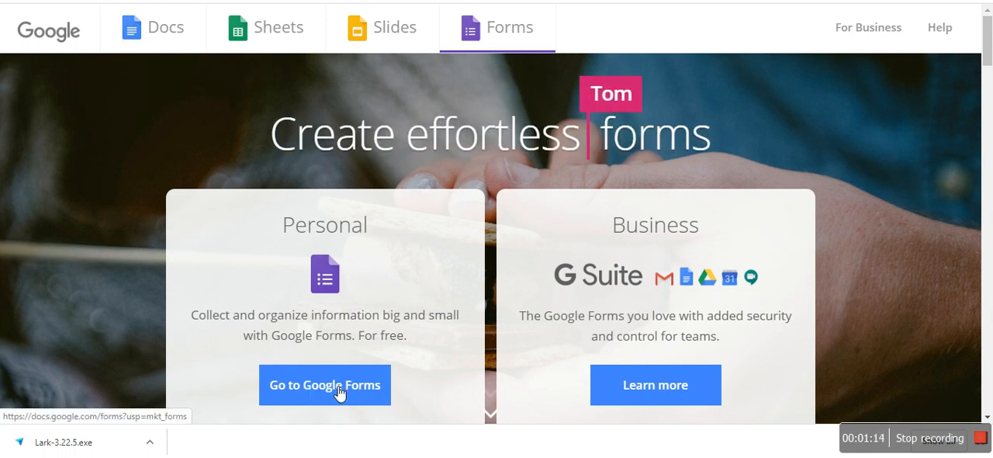
Step: Choose 'Go to Google Forms' under Personal on the landing page
click(324, 384)
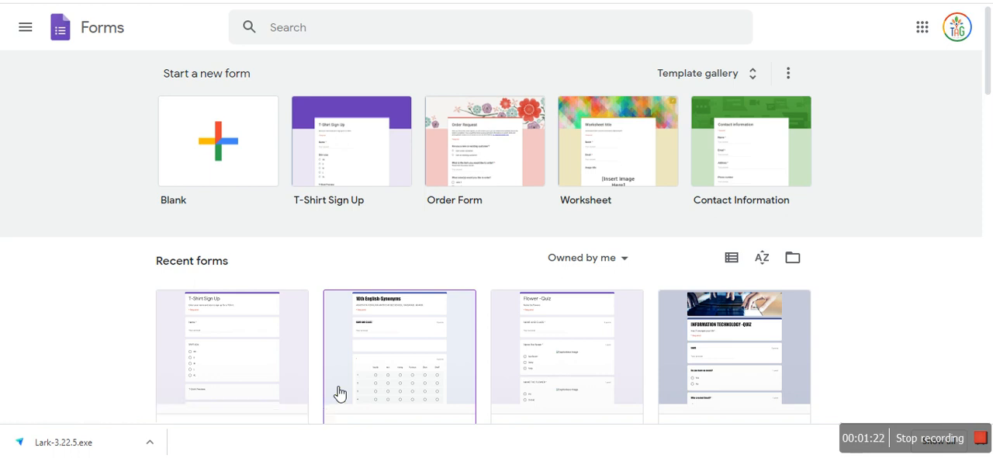
scroll(down, 3)
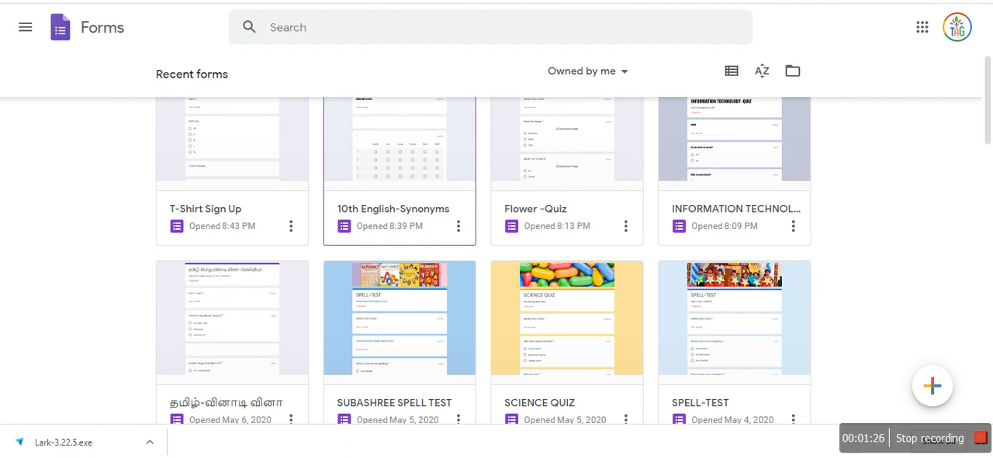
scroll(down, 3)
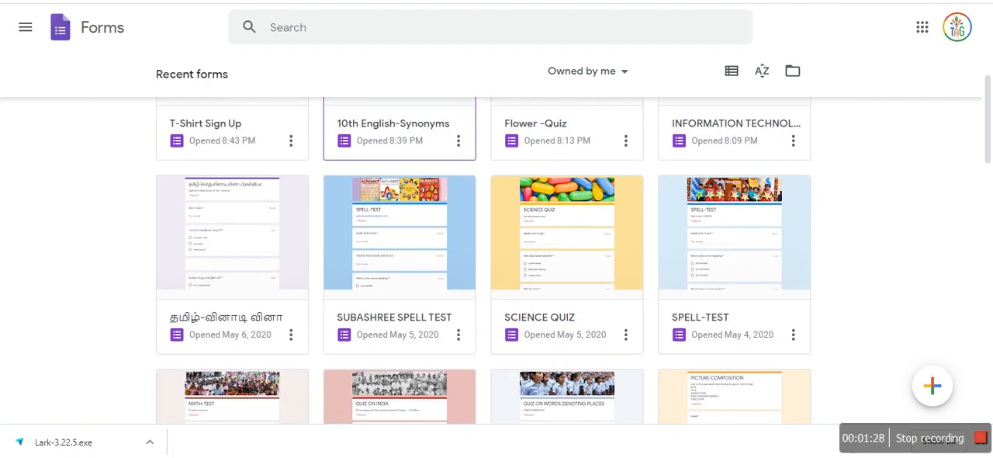
scroll(down, 3)
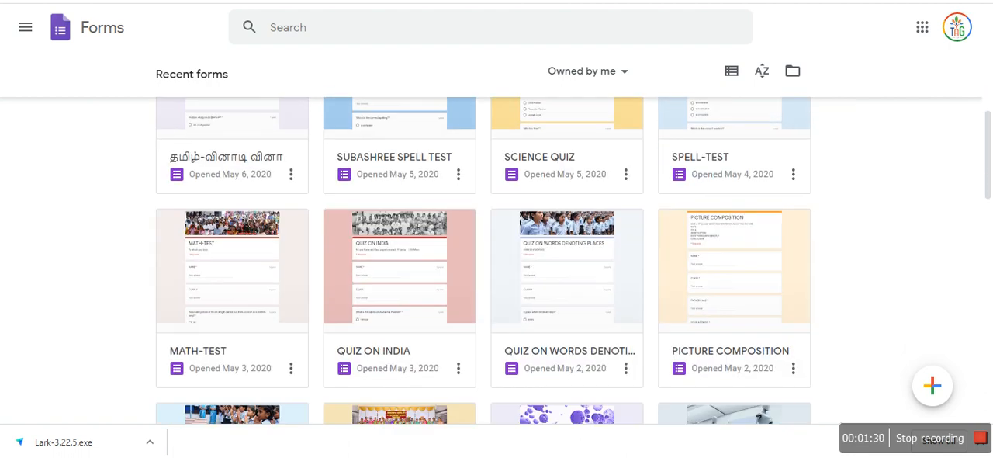
scroll(down, 3)
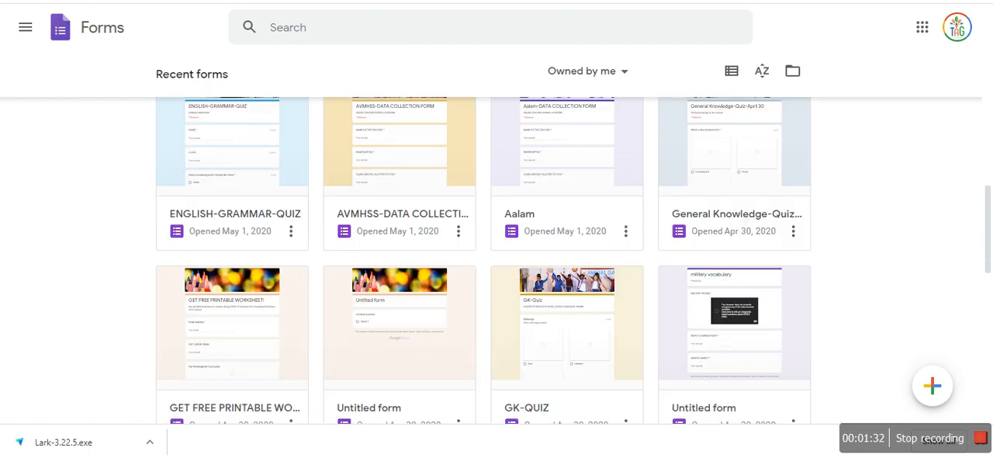
scroll(down, 3)
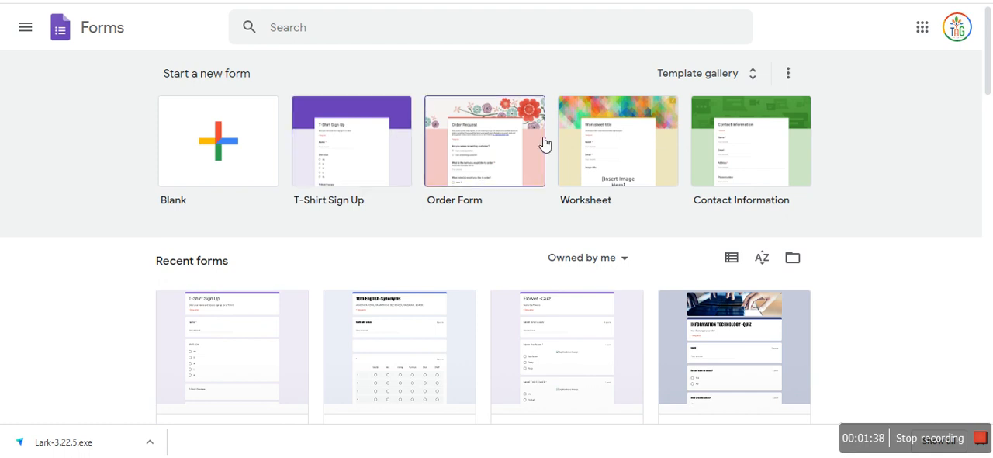
mouse_move(758, 81)
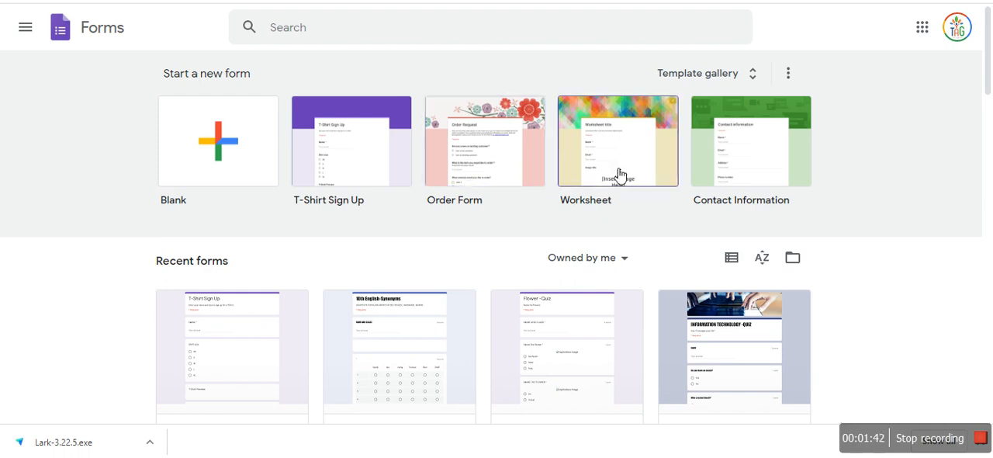
mouse_move(614, 153)
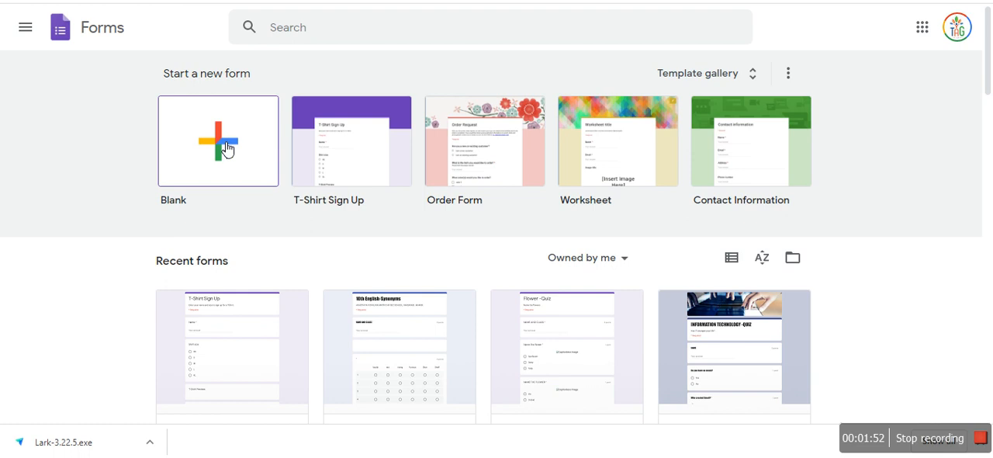
Step: Create a blank form titled 'GENERAL KNOWLEDGE -QUIZ'
click(218, 140)
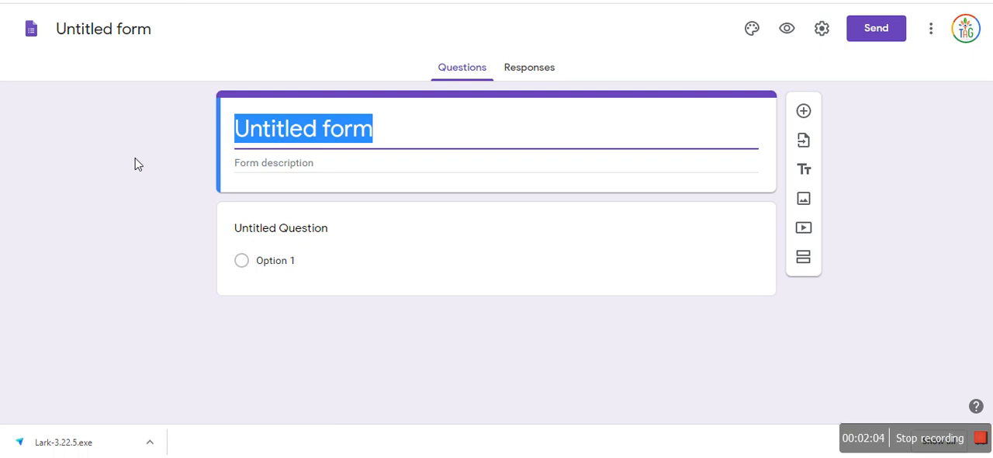
text(G)
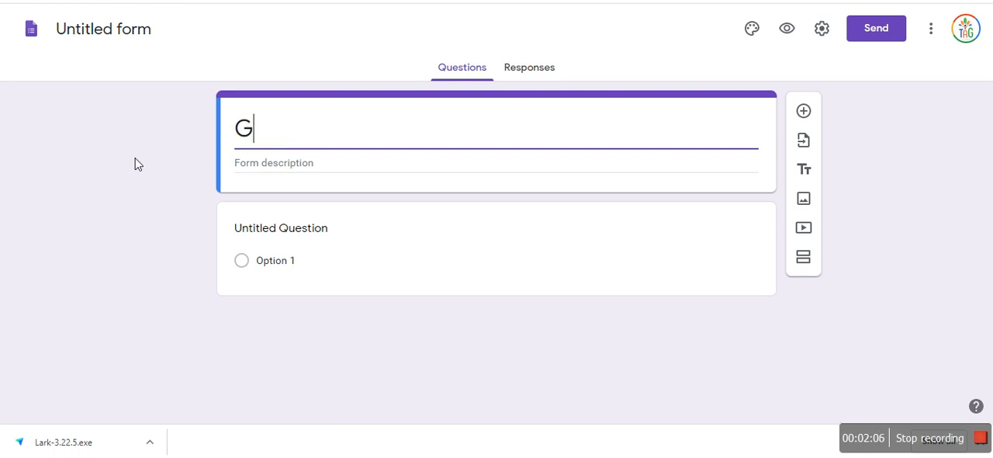
text(ENERAL)
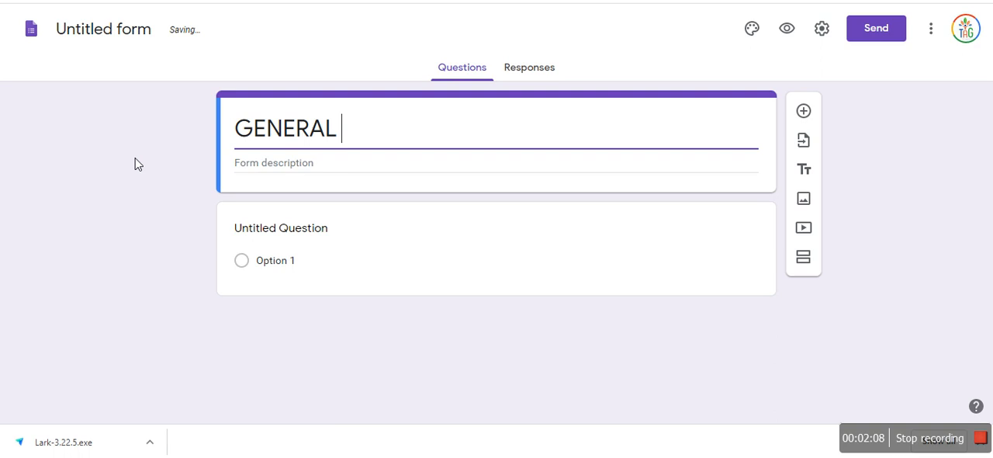
text(KNOWLEDGE -)
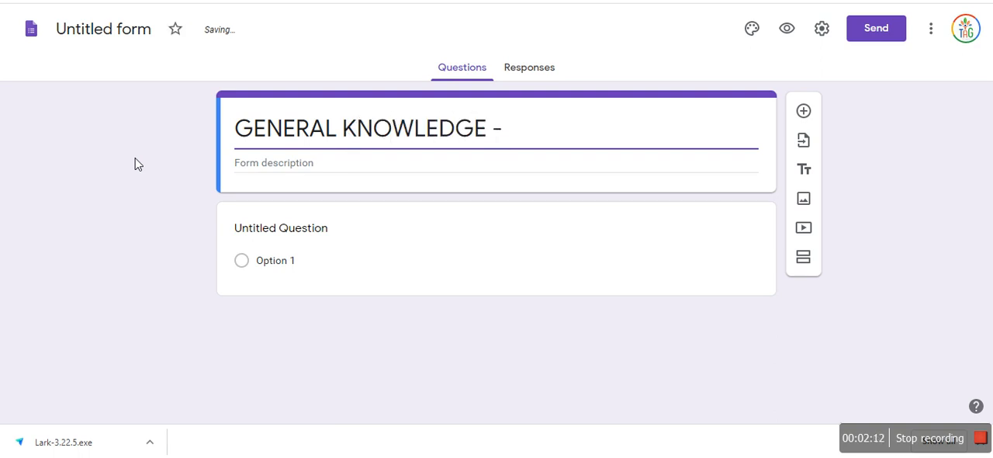
text(QUIZ)
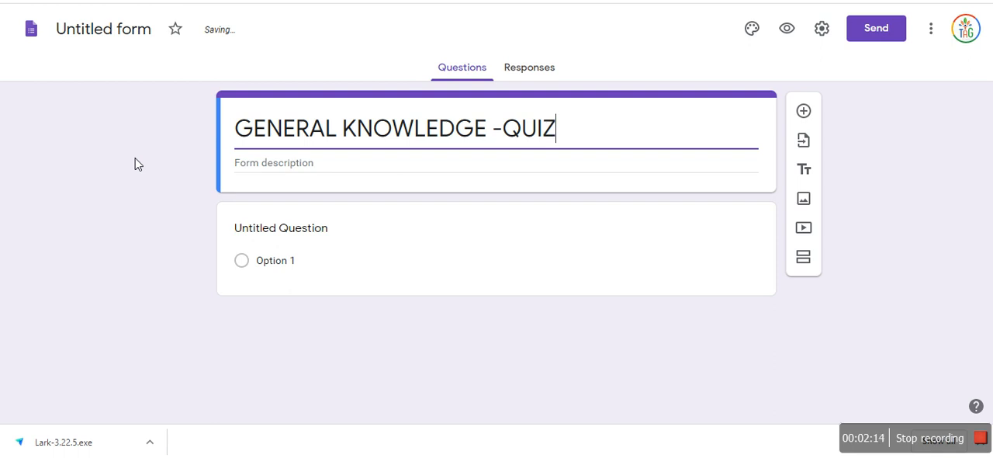
Step: Set the form description to 'GK FOR KIDS', removing a stray letter
click(294, 163)
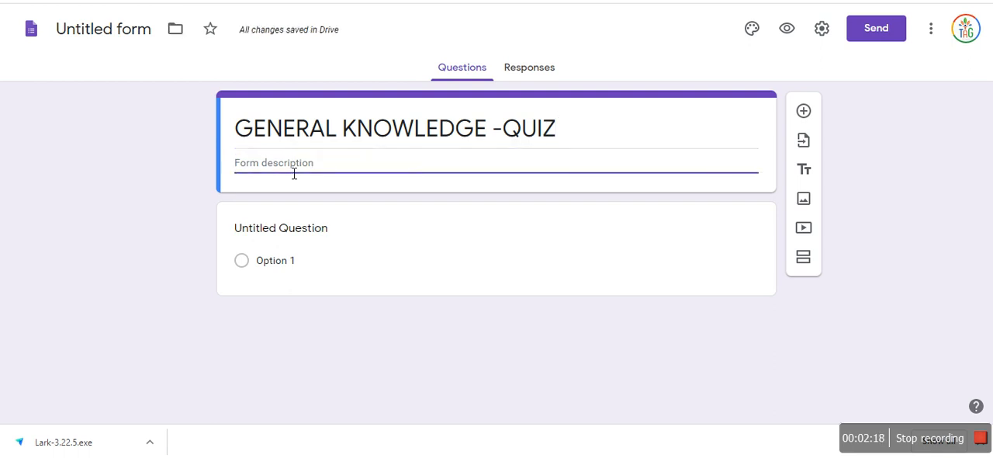
text(g)
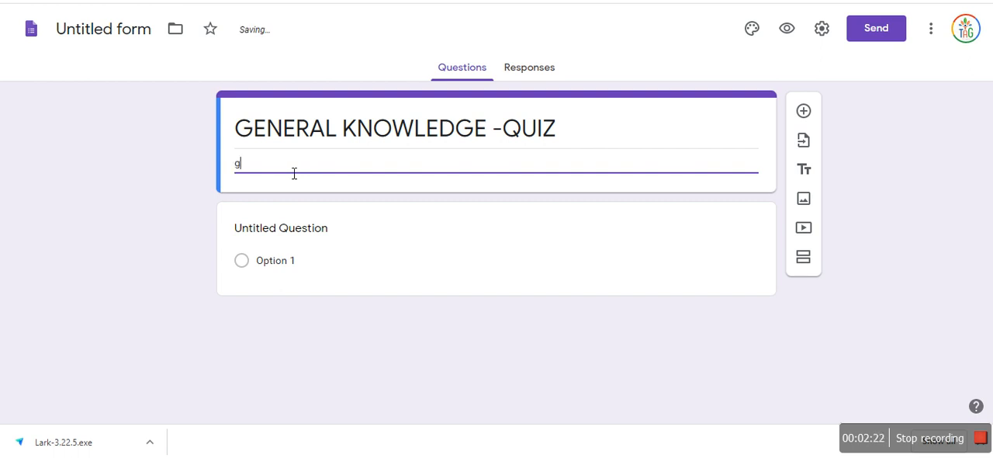
key(Backspace)
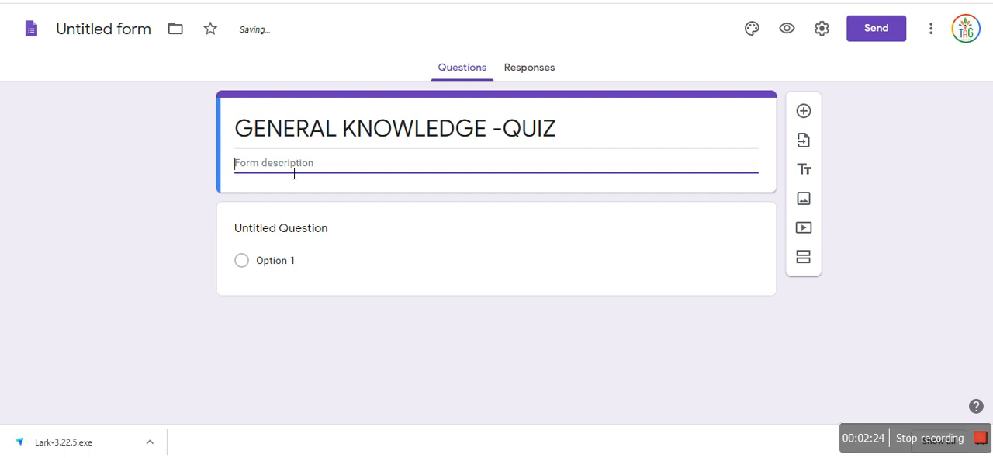
text(GK FOR K)
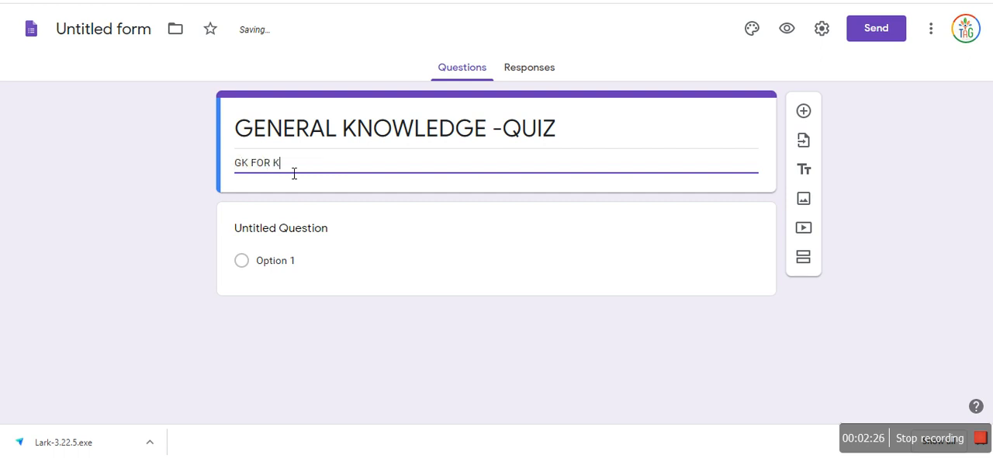
text(IDS)
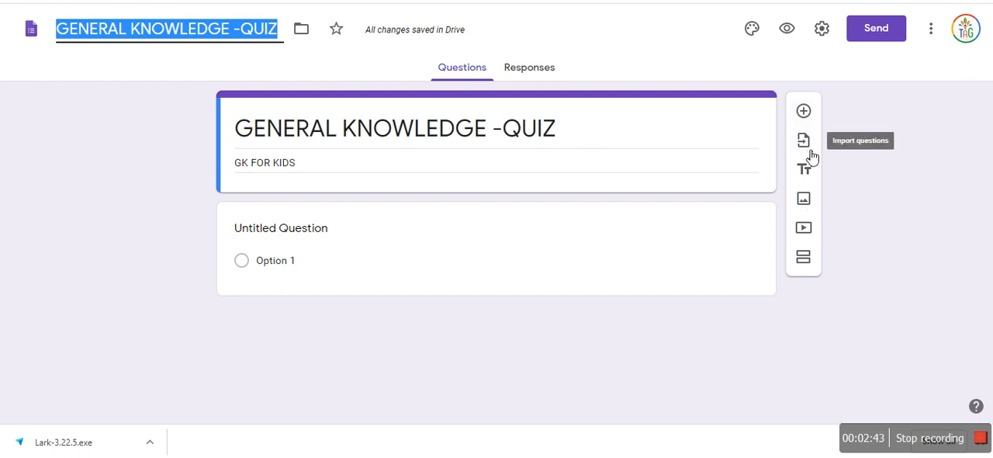
mouse_move(811, 170)
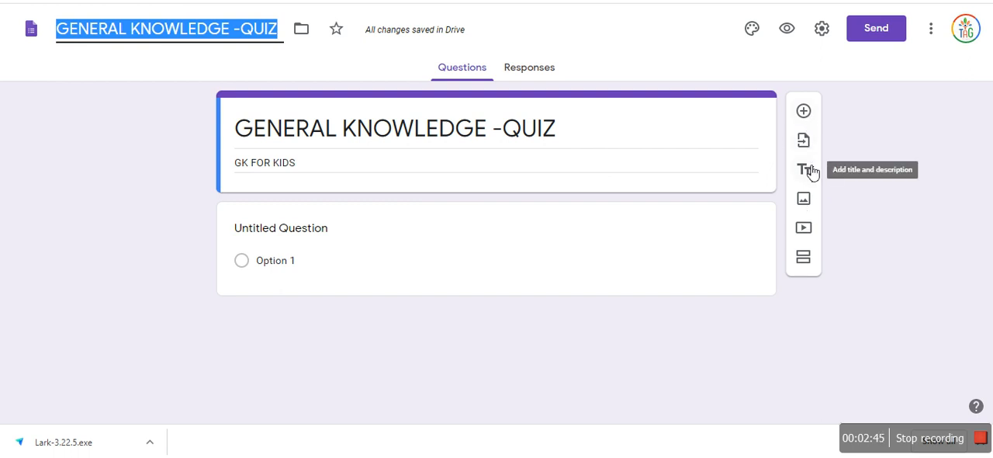
mouse_move(804, 227)
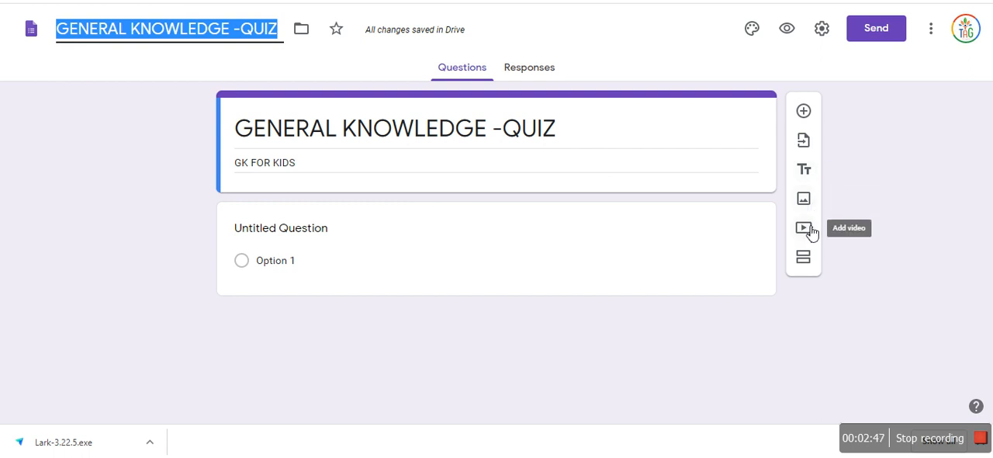
mouse_move(803, 257)
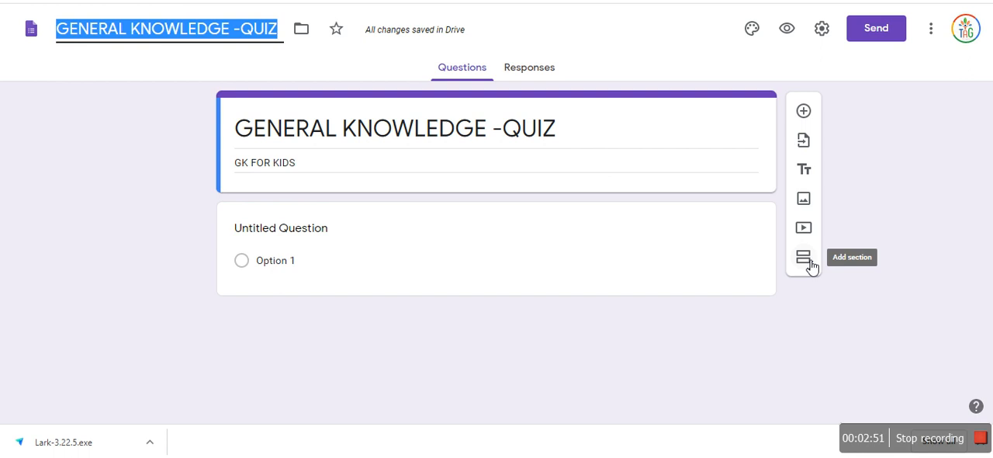
mouse_move(646, 138)
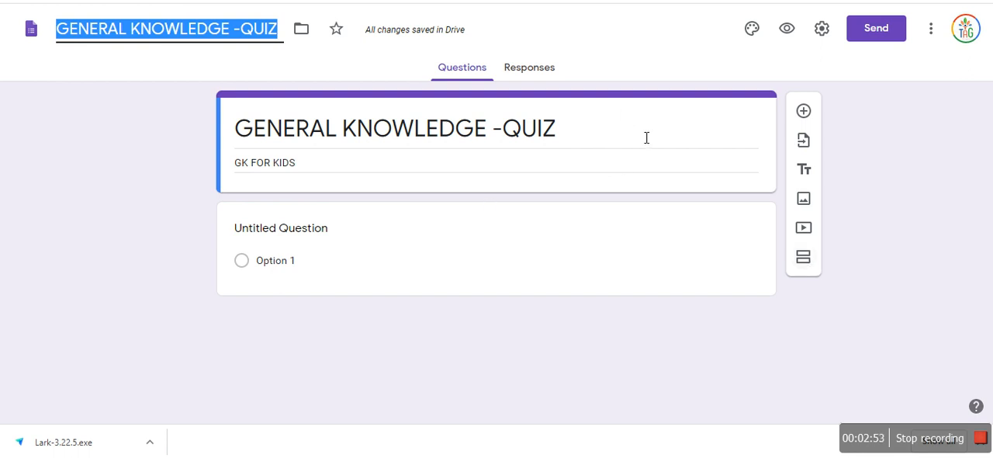
mouse_move(787, 29)
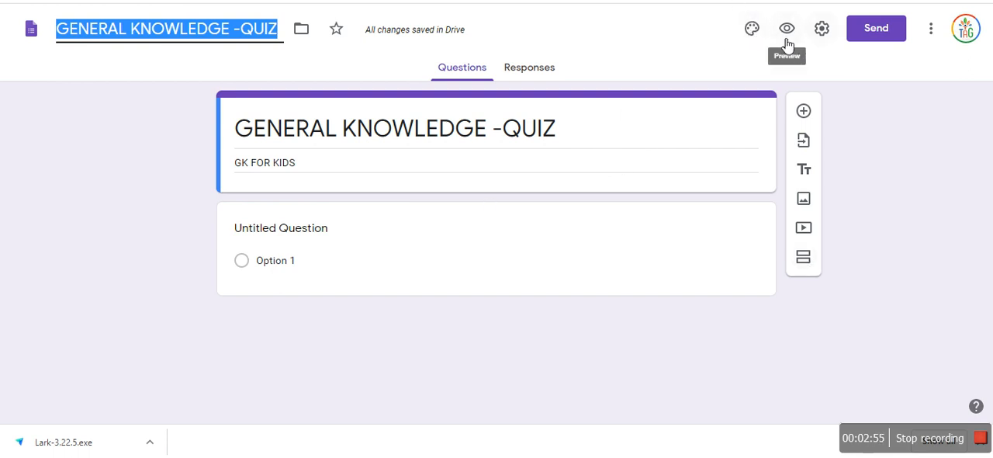
mouse_move(749, 29)
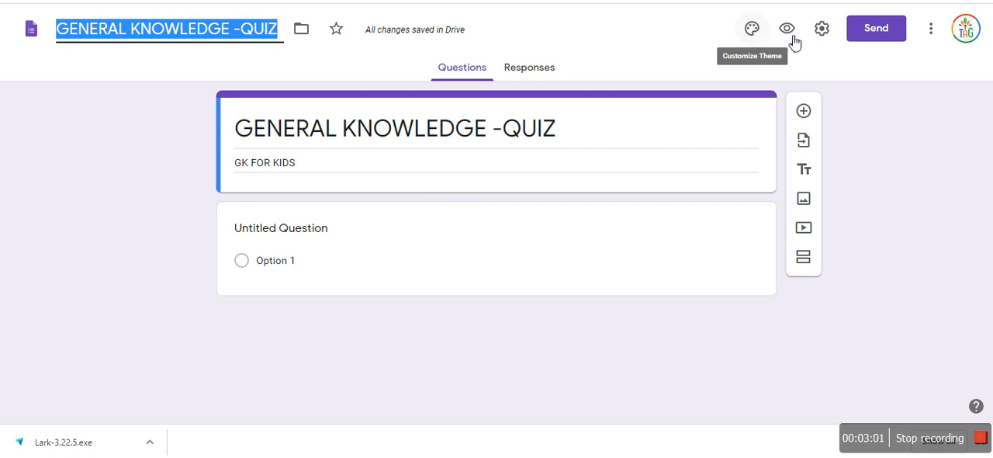
mouse_move(785, 28)
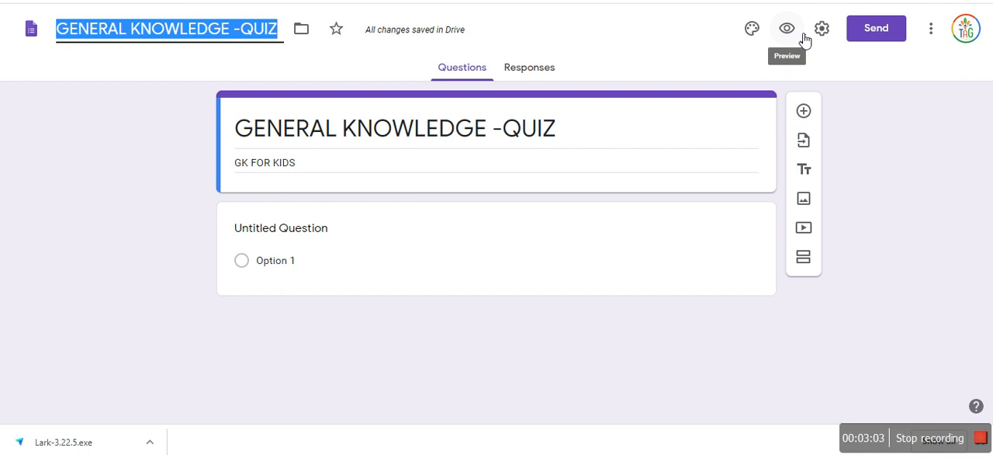
mouse_move(822, 28)
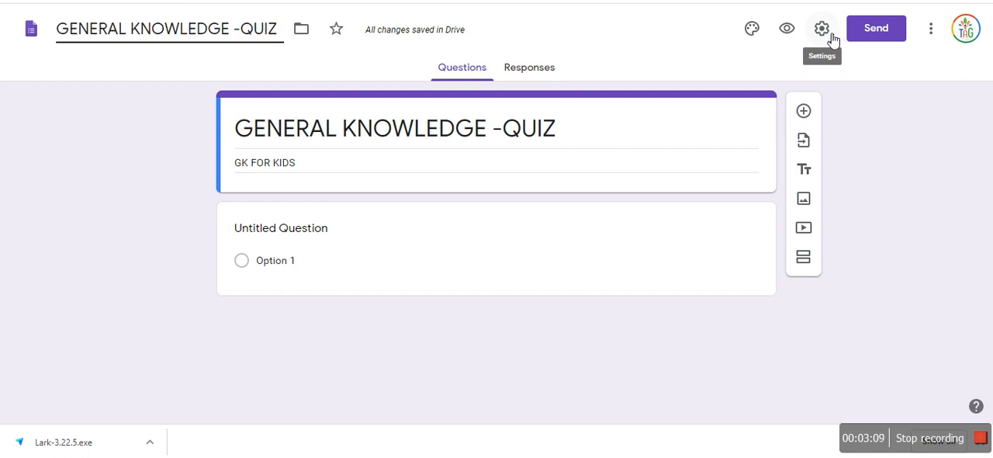
Step: Enable 'Limit to 1 response' in General settings, briefly checking the Presentation tab
click(822, 28)
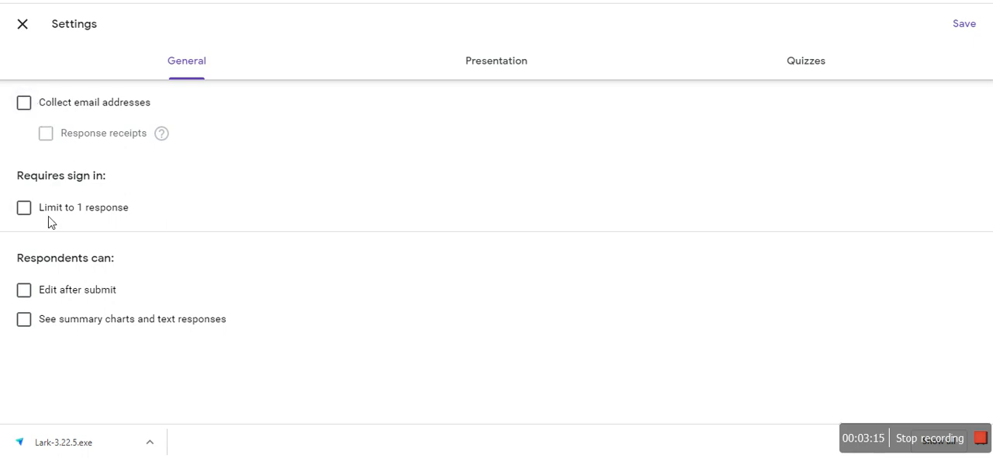
mouse_move(28, 221)
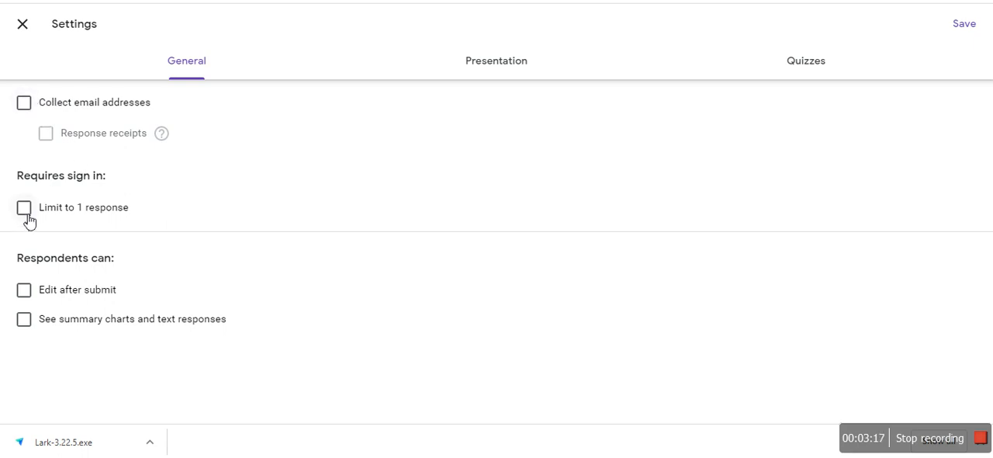
mouse_move(40, 221)
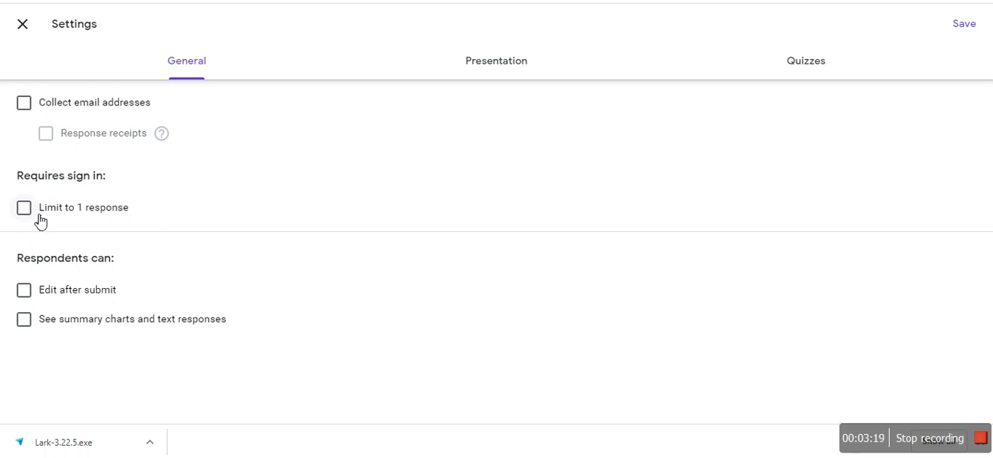
mouse_move(29, 211)
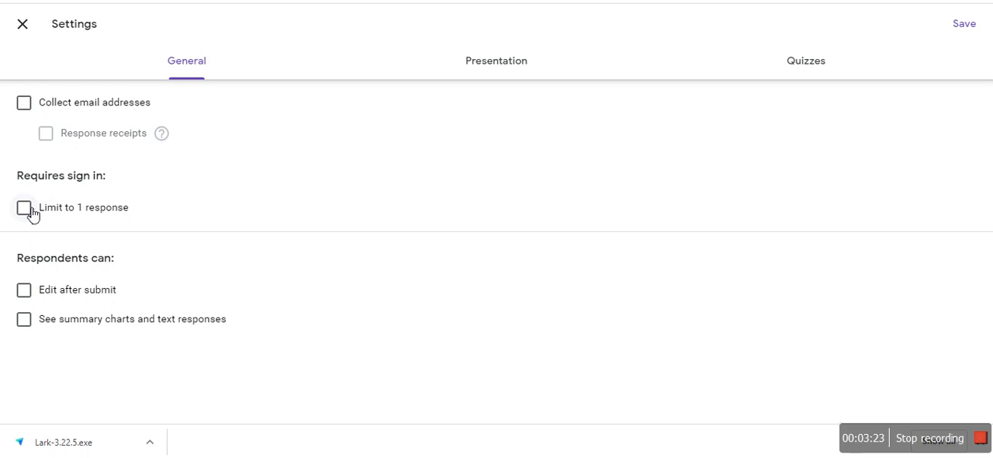
click(24, 207)
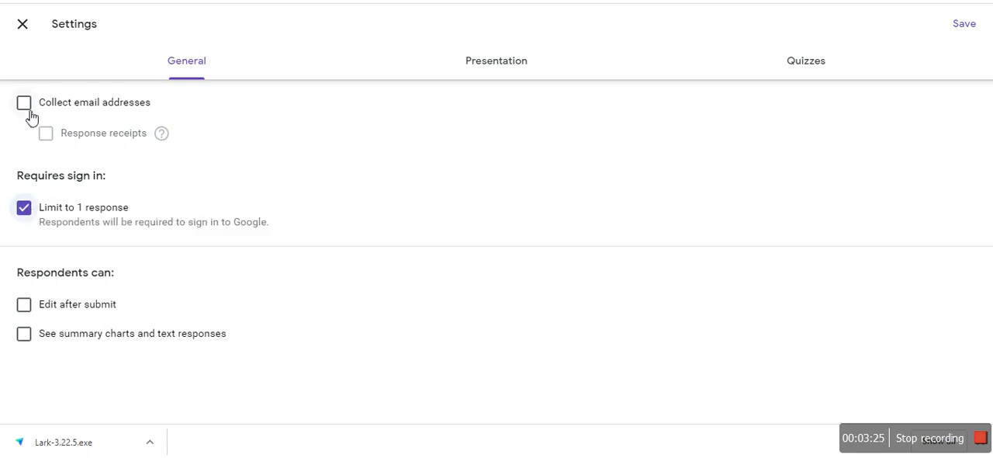
mouse_move(148, 299)
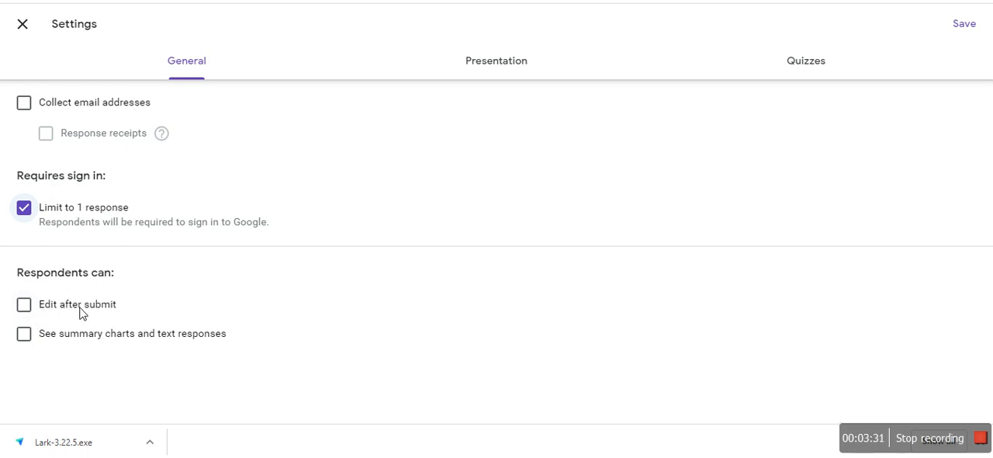
mouse_move(111, 316)
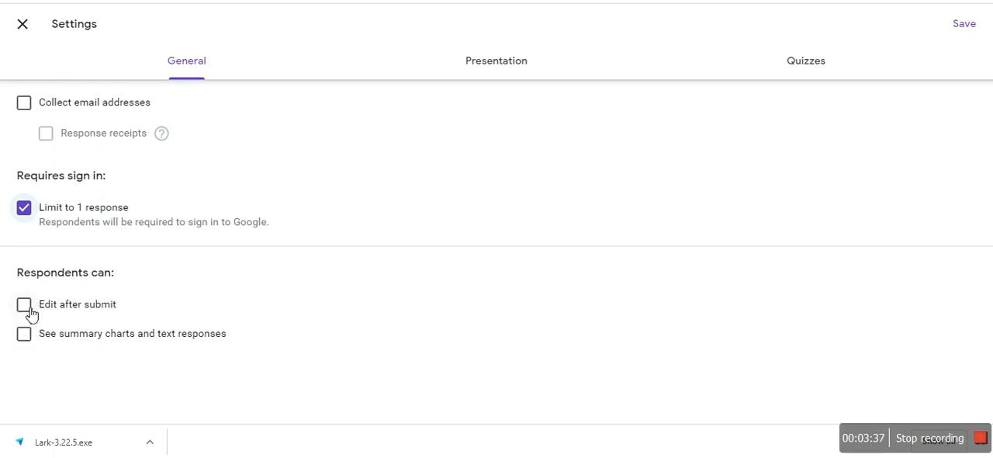
mouse_move(25, 340)
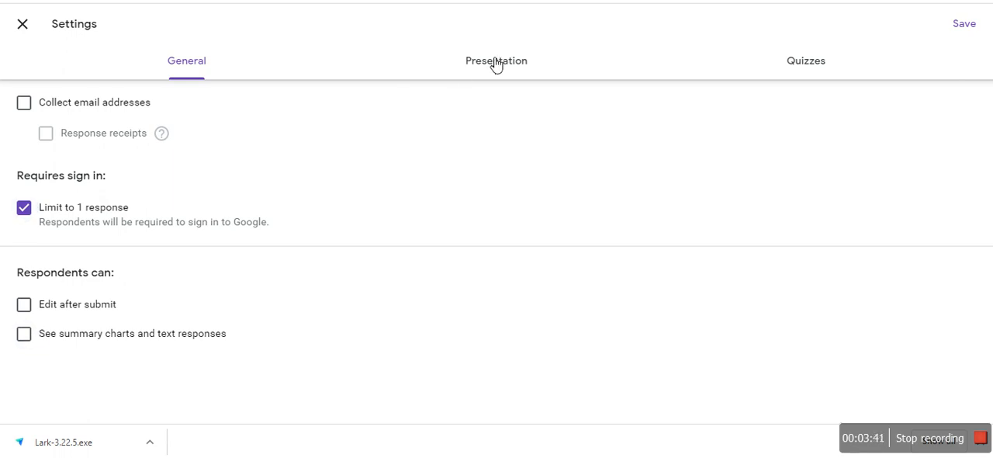
click(496, 60)
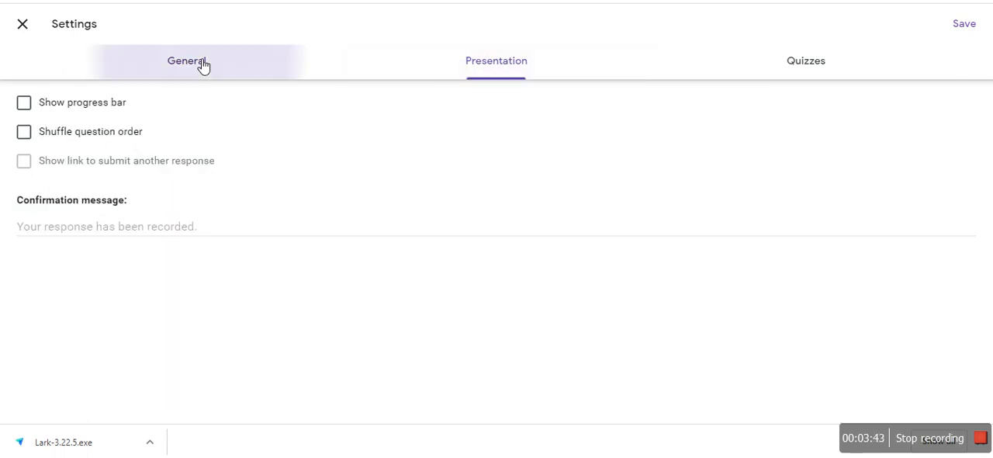
click(186, 61)
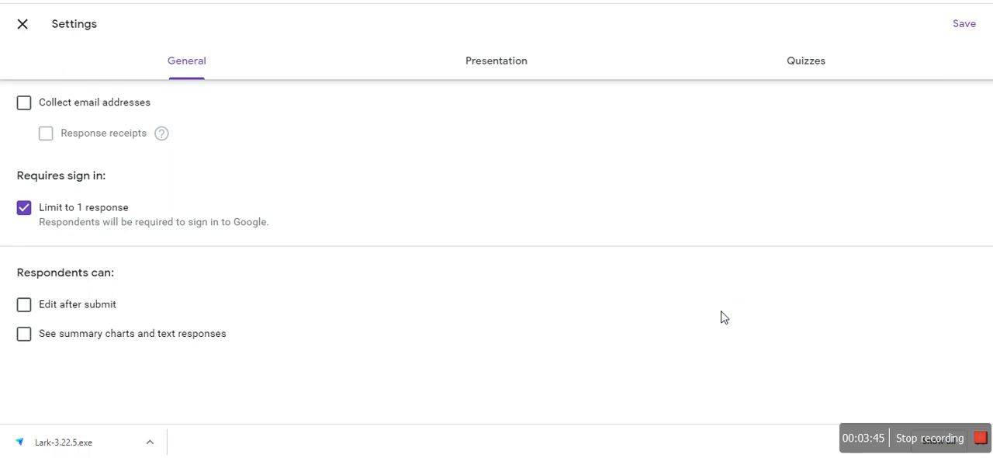